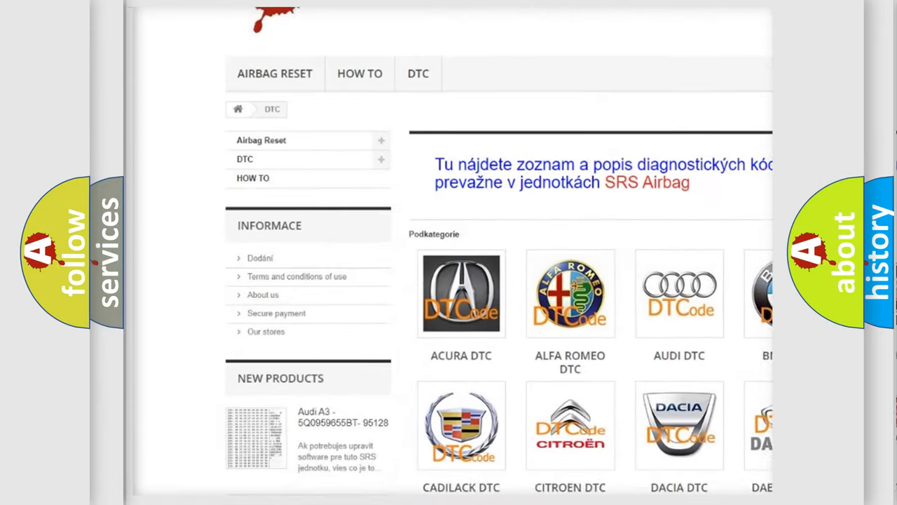
scroll("down", 3)
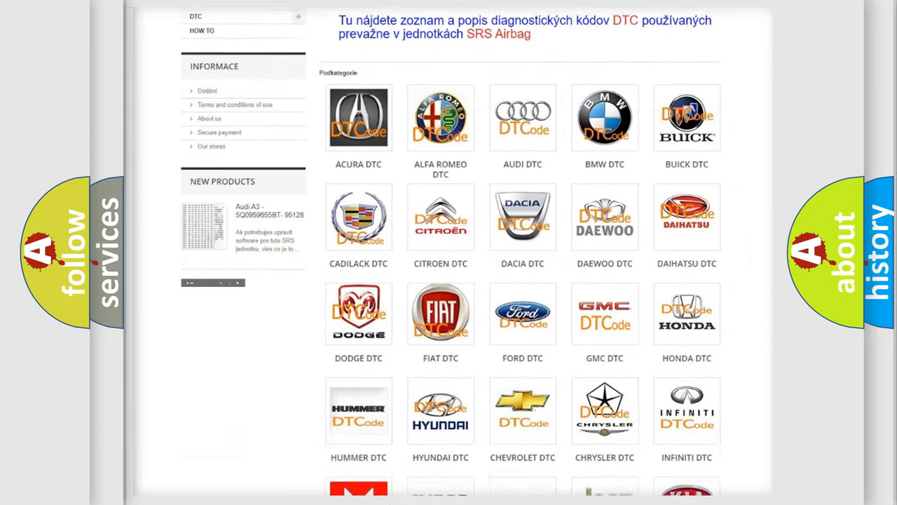
scroll("down", 3)
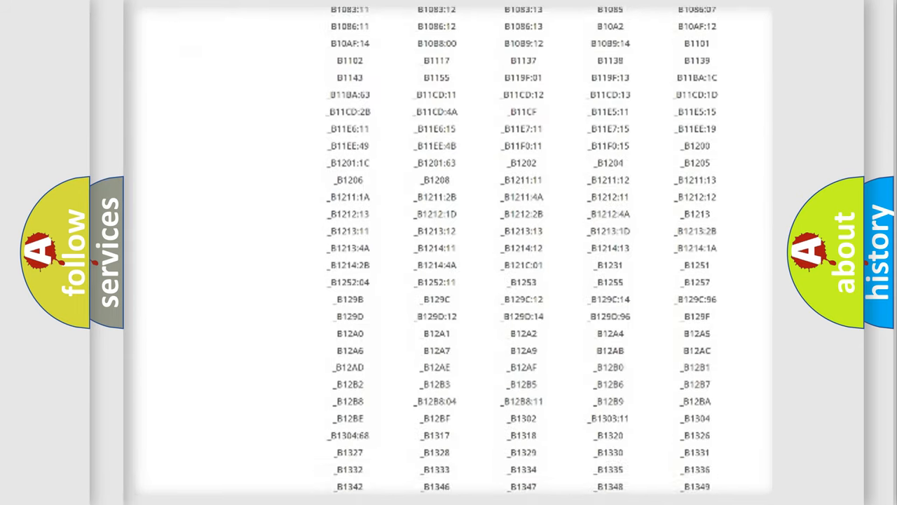
scroll("down", 3)
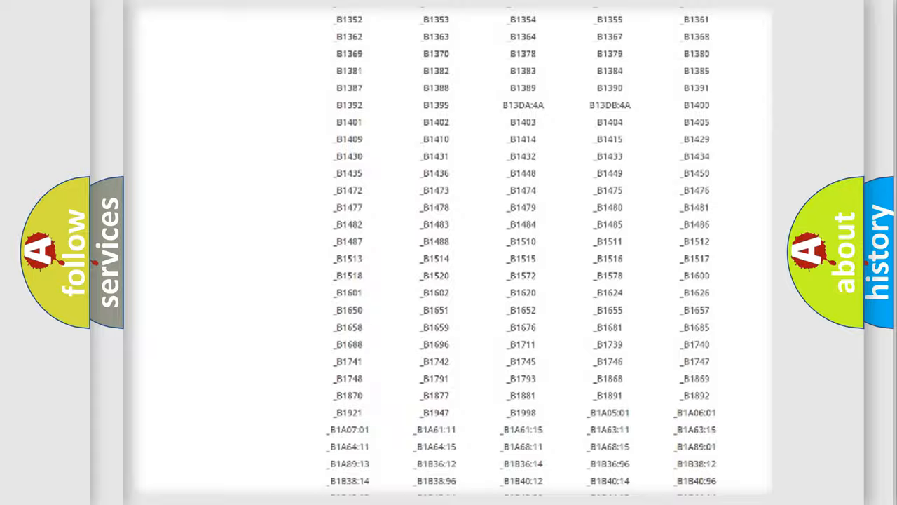